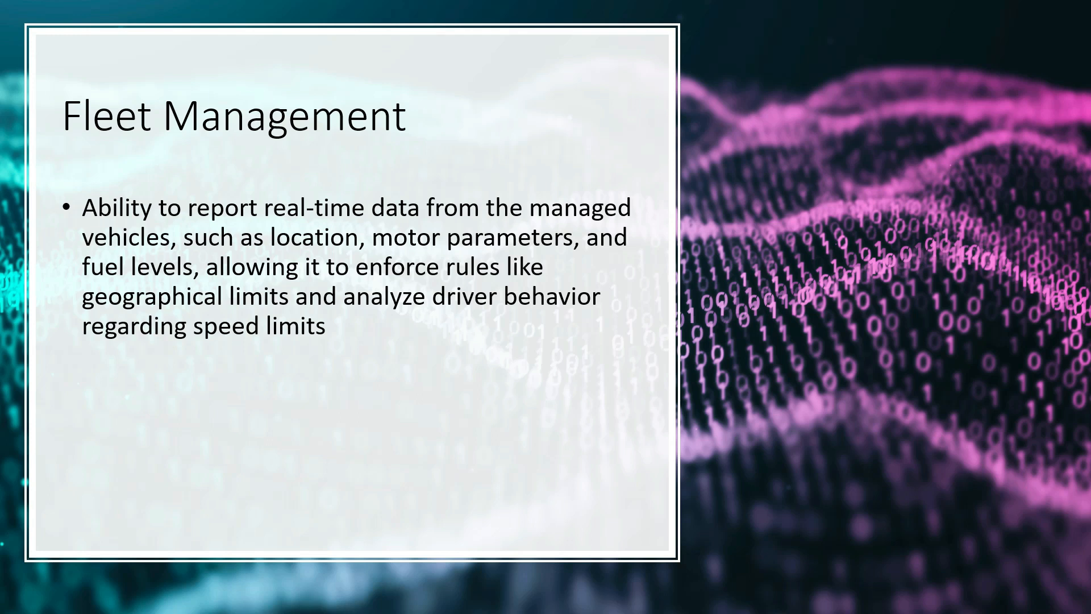
Step: Advance the slideshow from the Fleet Management slide to the Media recommendations slide
{"action": "key", "text": "Right"}
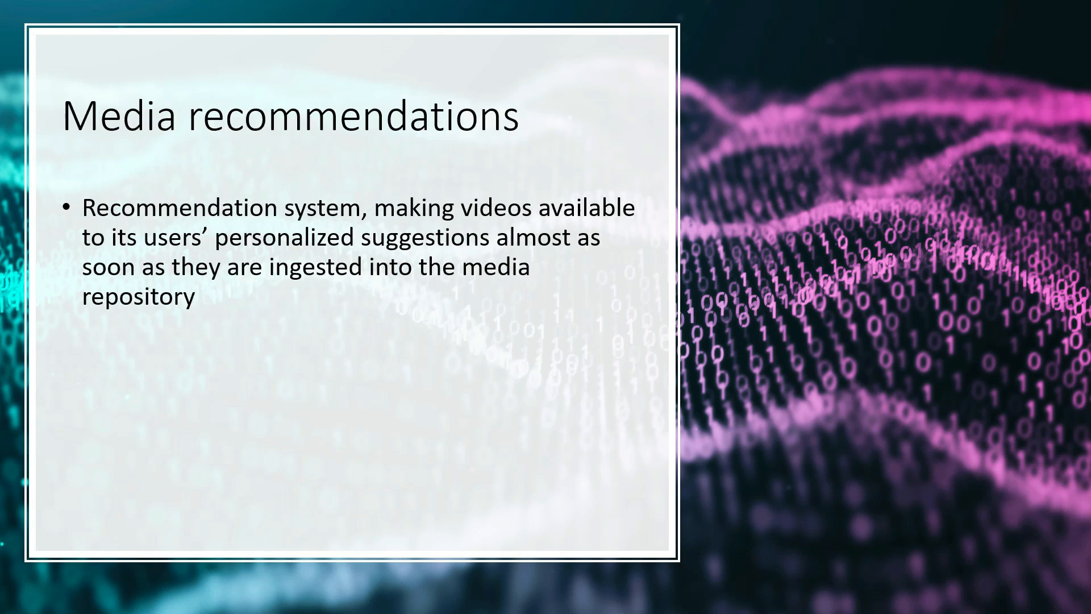